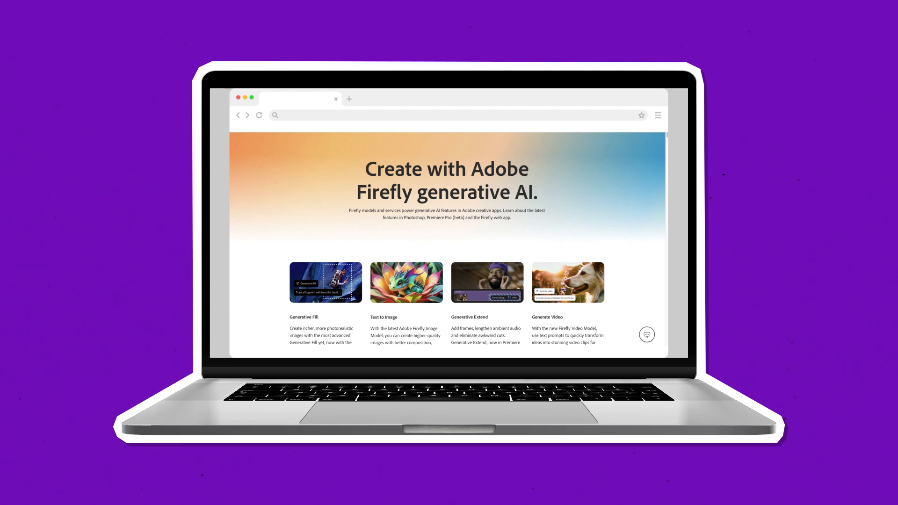
# Scroll the Firefly page to the 'Generative AI right where you want it' section
pyautogui.scroll(-3)
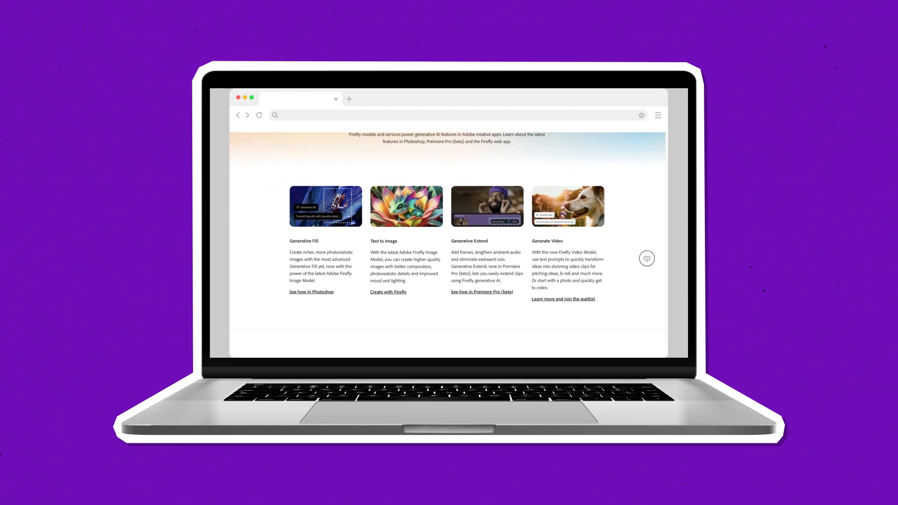
pyautogui.scroll(-3)
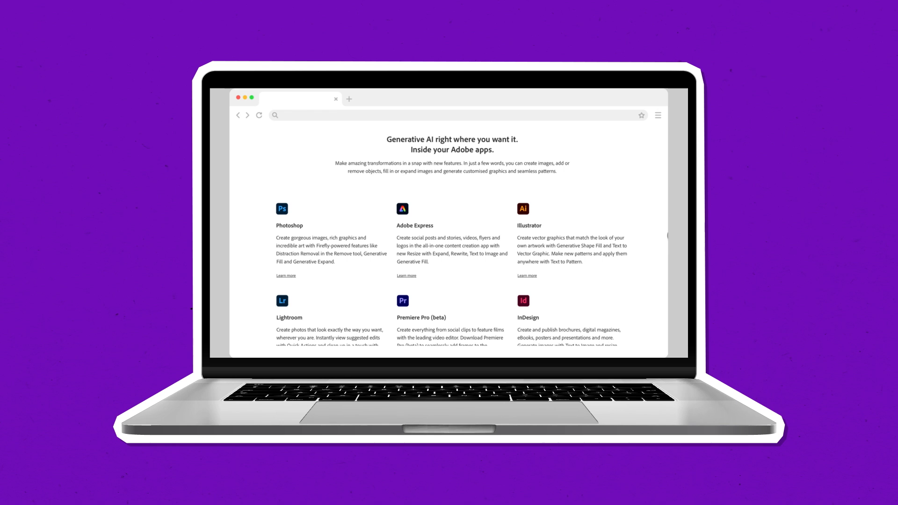
pyautogui.scroll(-3)
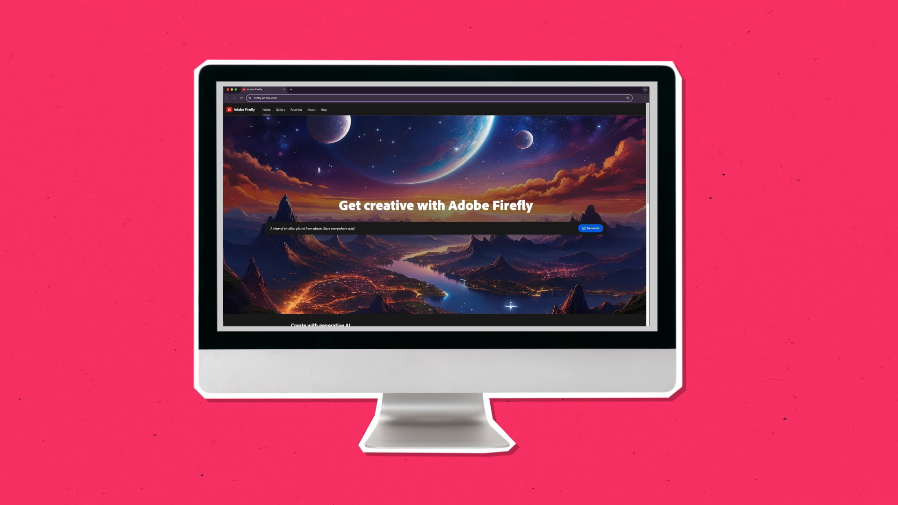
# Scroll to the Create with generative AI cards and open one in Adobe Express
pyautogui.scroll(-3)
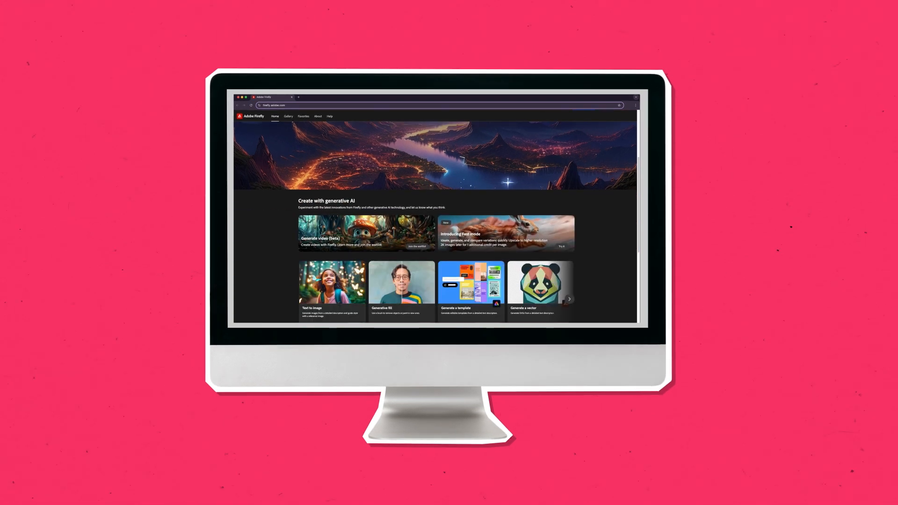
pyautogui.scroll(-3)
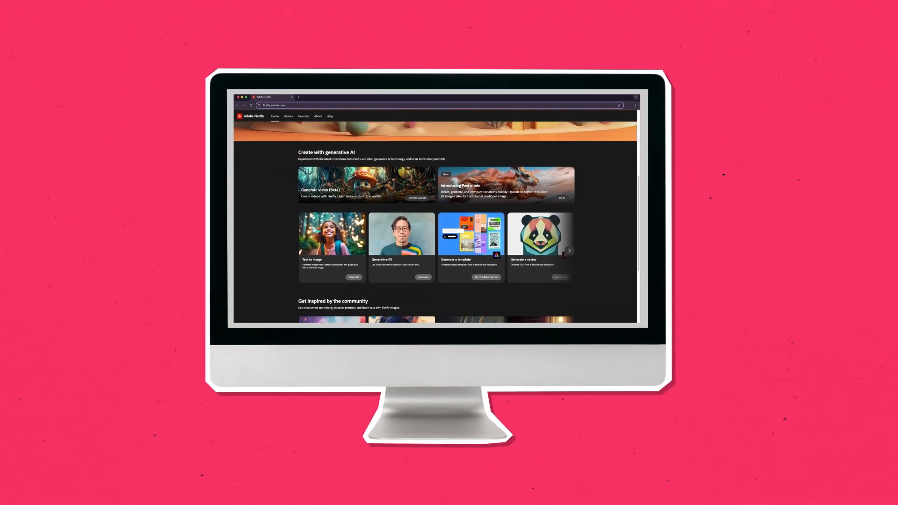
pyautogui.scroll(-3)
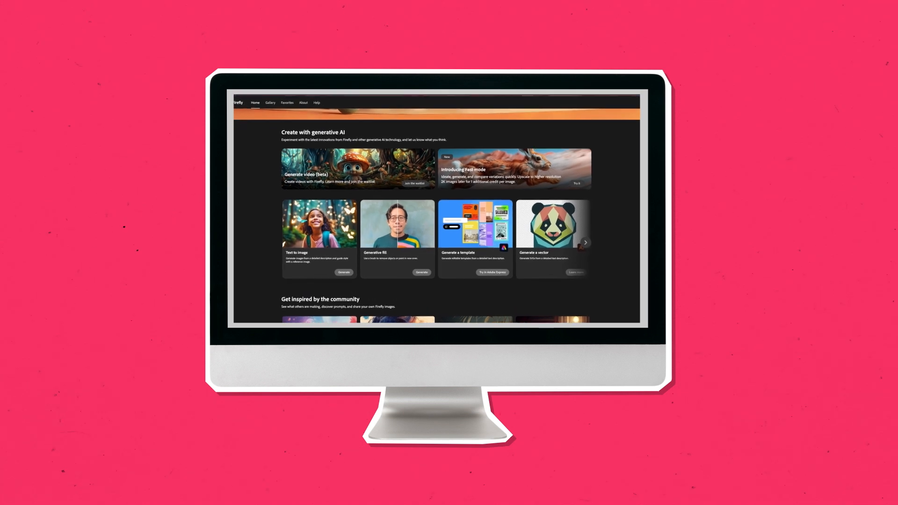
pyautogui.click(585, 242)
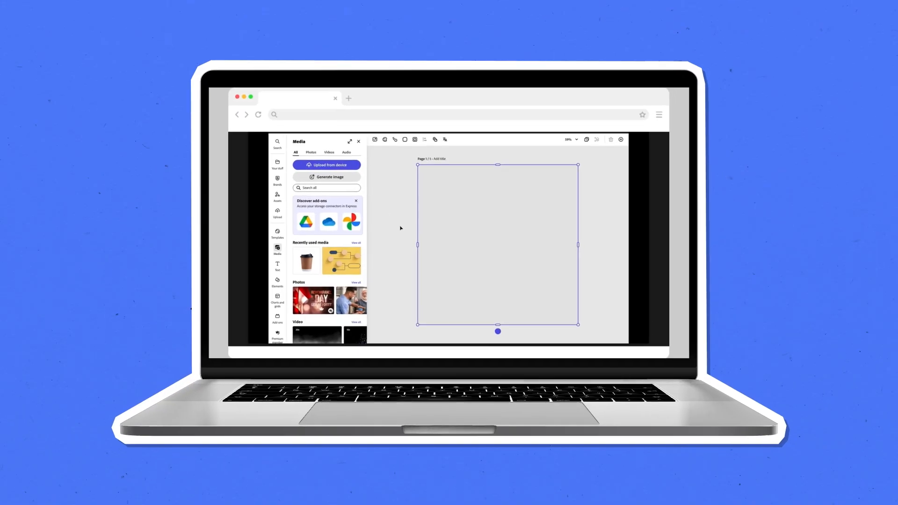
# Generate an image from the prompt 'orange soda can with ice cream on top'
pyautogui.click(326, 176)
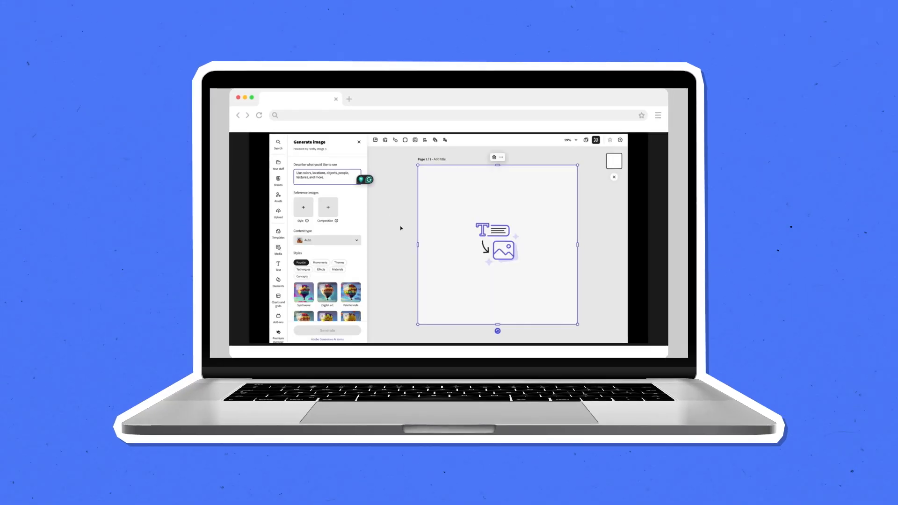
pyautogui.write('orange soda can with')
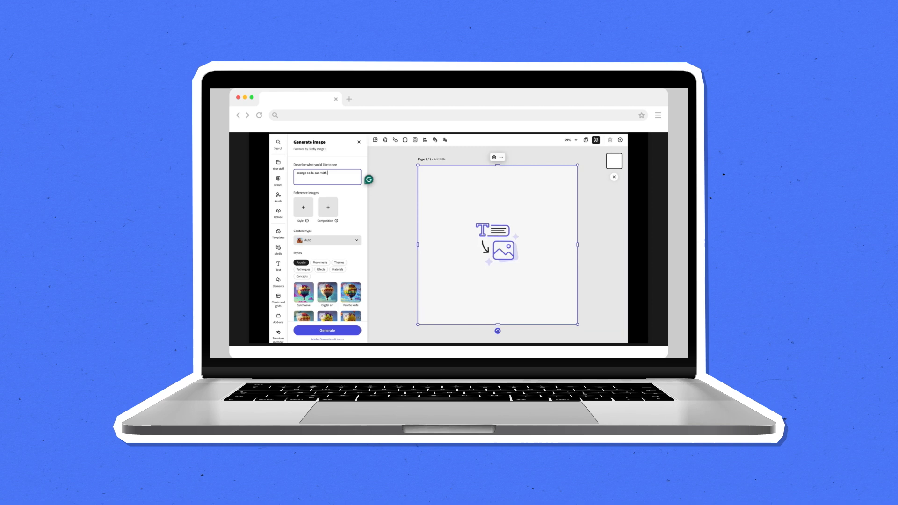
pyautogui.write('ice cream on top and orange slices')
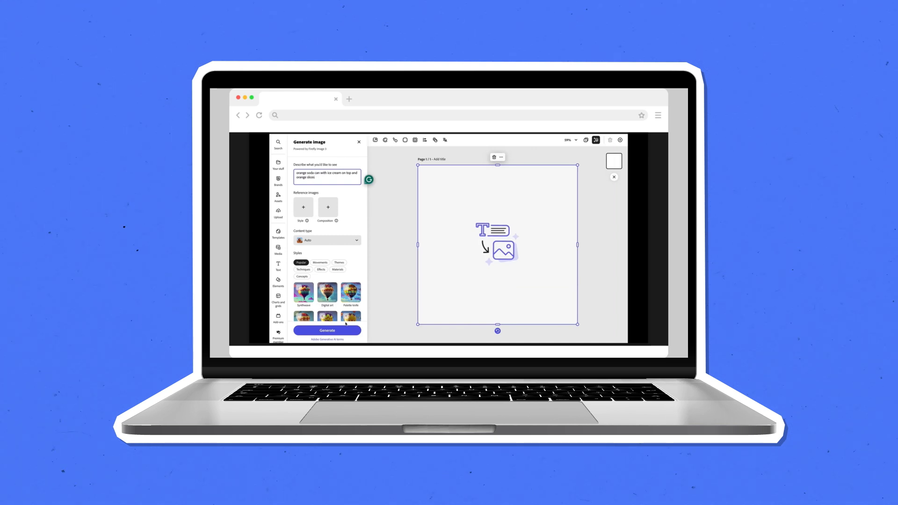
pyautogui.click(327, 331)
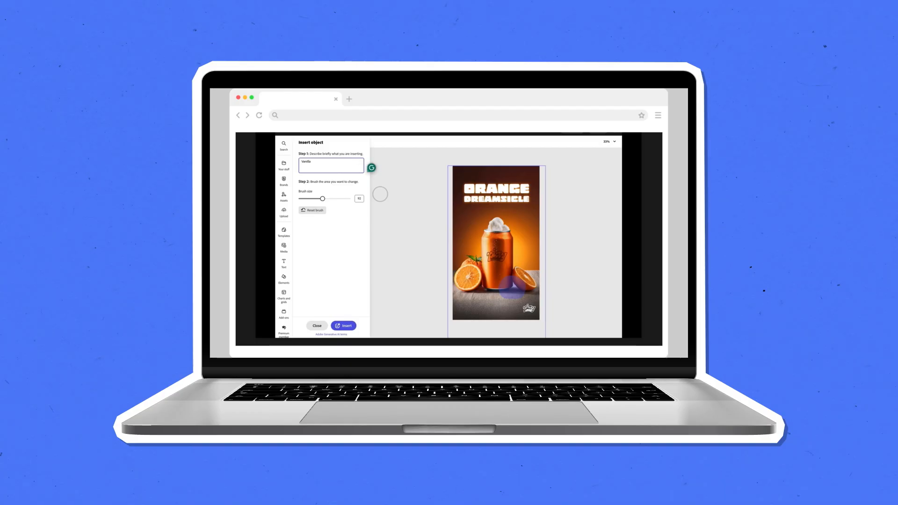
# Insert the described vanilla object into the orange soda can poster
pyautogui.click(343, 325)
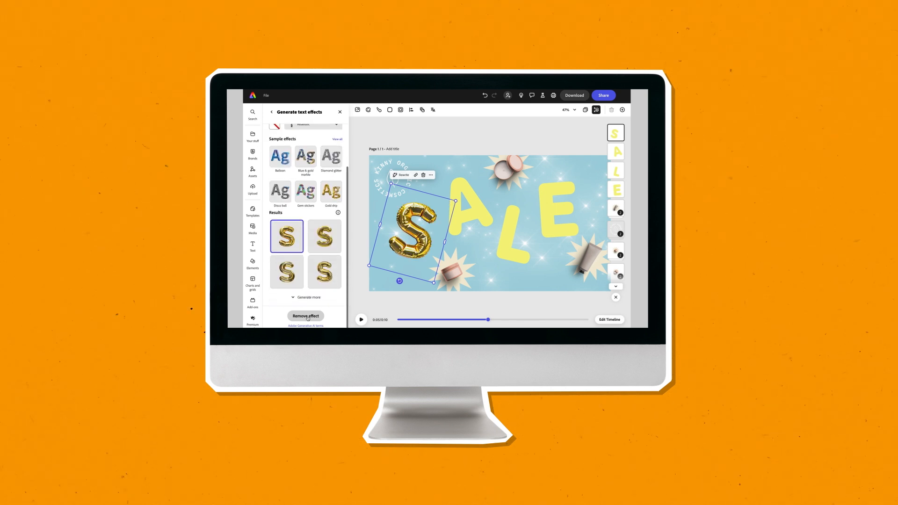
# Apply the gold foil balloon text effect to the SALE letters
pyautogui.click(324, 236)
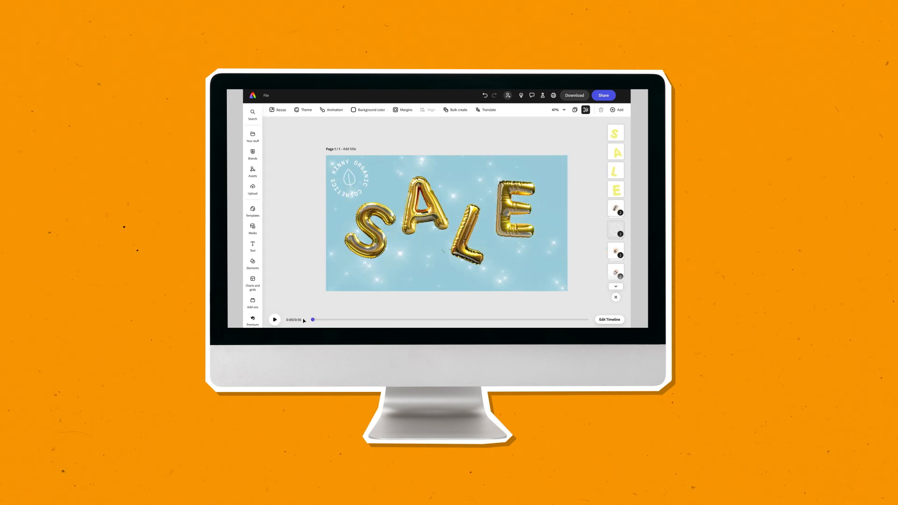
pyautogui.click(275, 320)
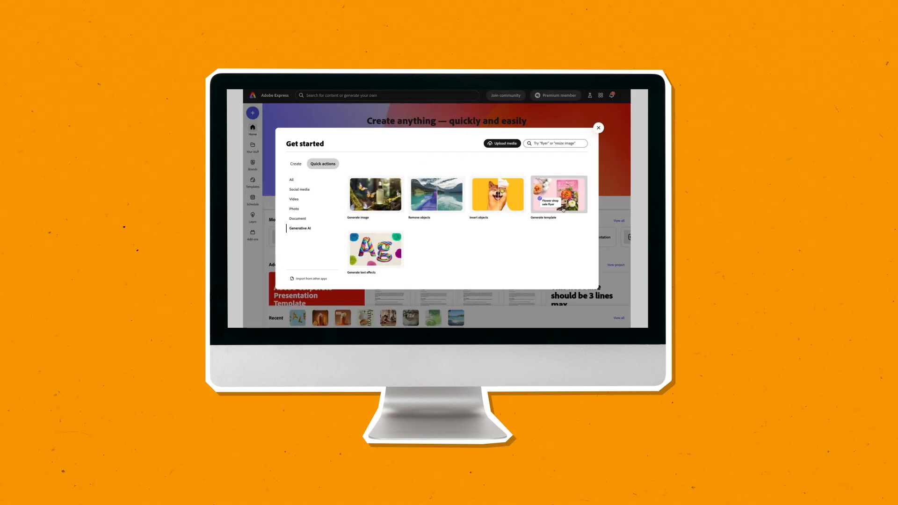
# Open Generate template from the Generative AI quick actions
pyautogui.click(558, 194)
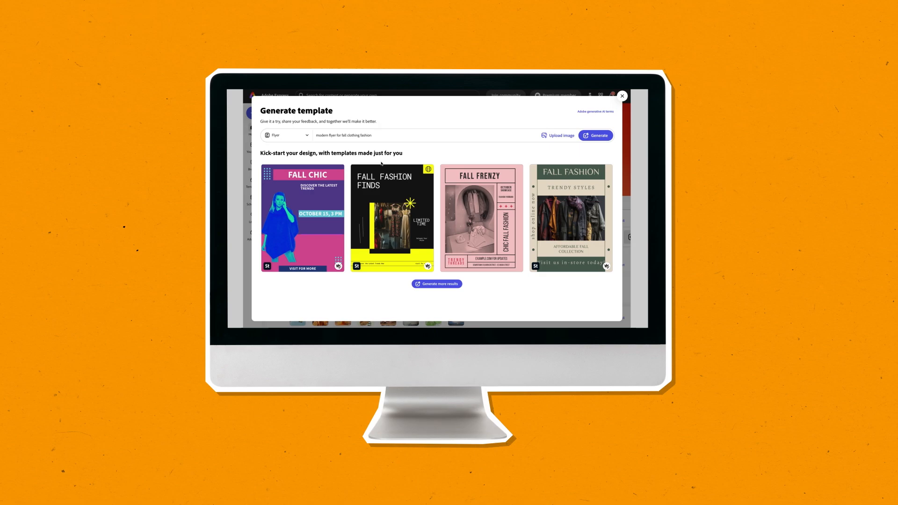
pyautogui.moveTo(527, 176)
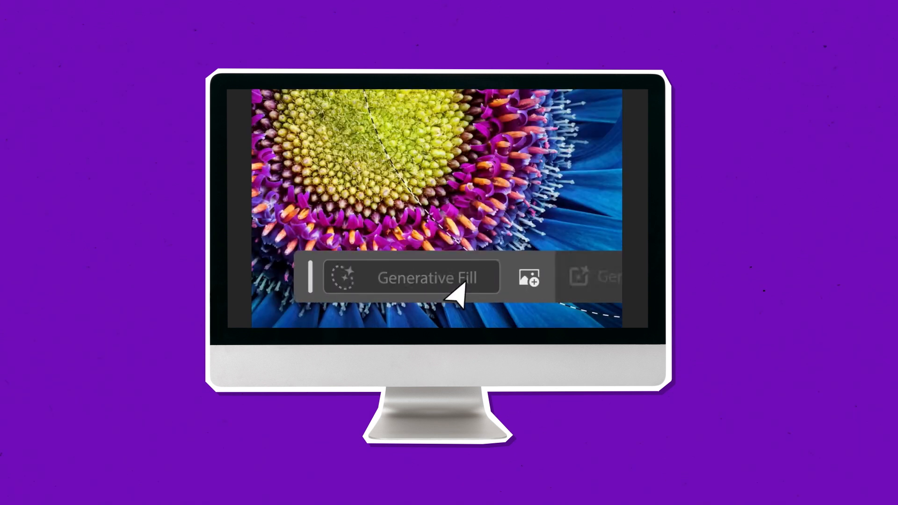
# Generatively fill the selection with 'Queen bee' and pick the necklace photo as reference
pyautogui.write('Queen bee')
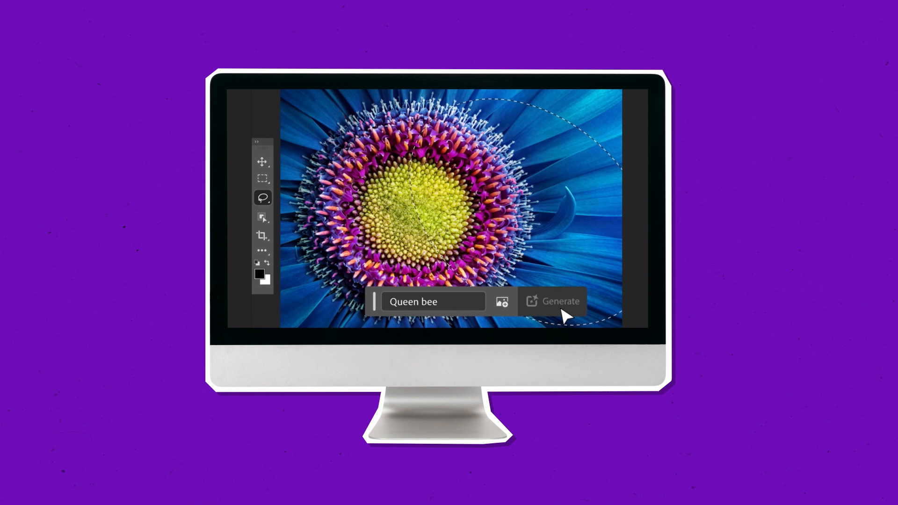
pyautogui.click(560, 300)
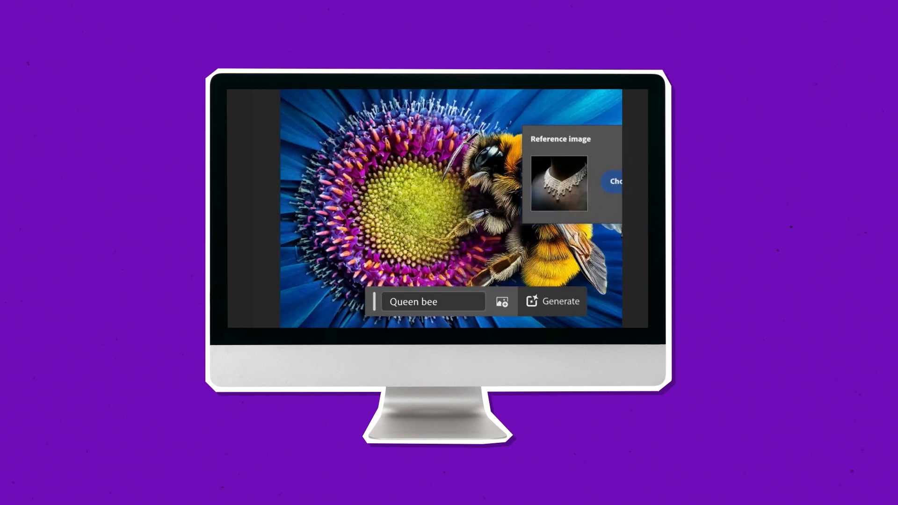
pyautogui.click(551, 301)
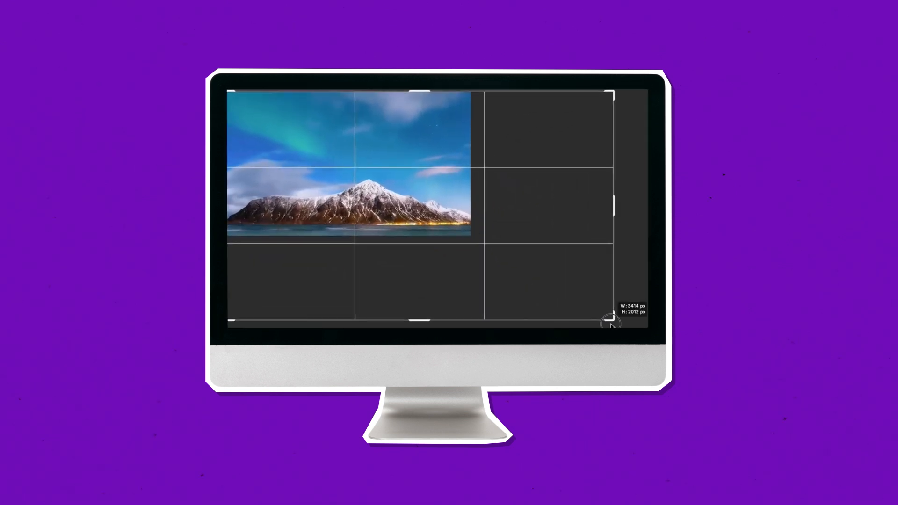
# Fill the expanded mountain canvas with a generated 'water reflection'
pyautogui.write('water reflection')
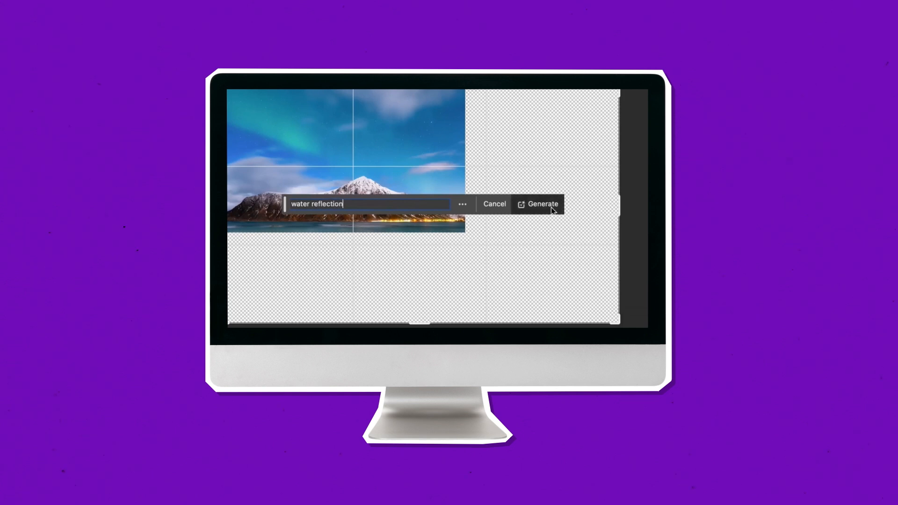
pyautogui.click(542, 204)
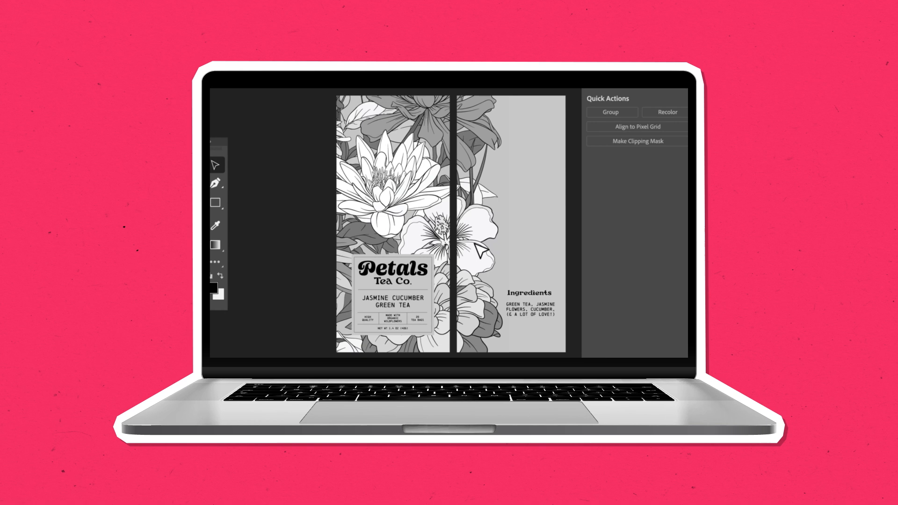
# Recolor the packaging with 'peaceful pastels', trying the pink floral and another variation
pyautogui.click(663, 112)
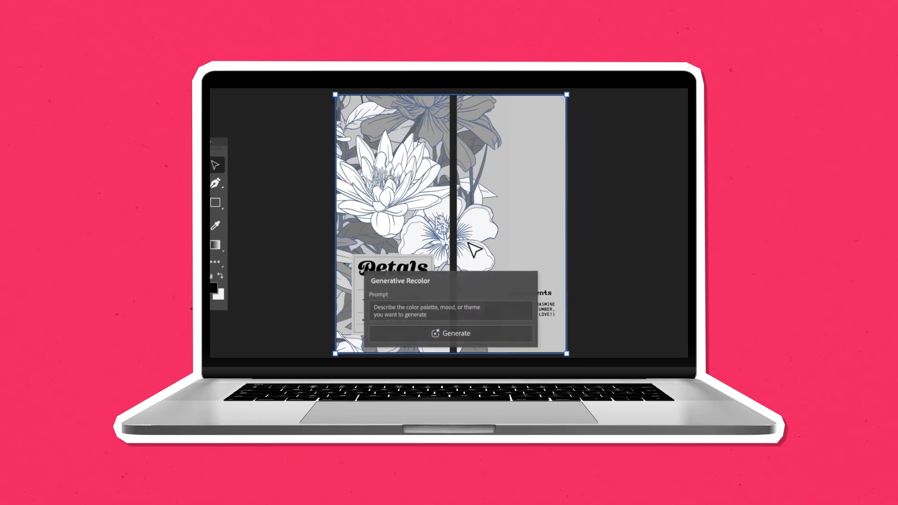
pyautogui.write('peaceful pastels')
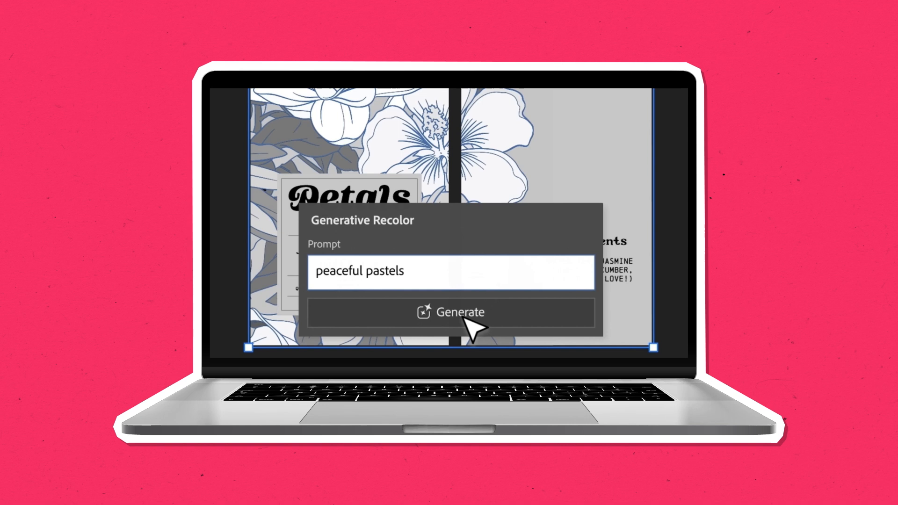
pyautogui.click(450, 312)
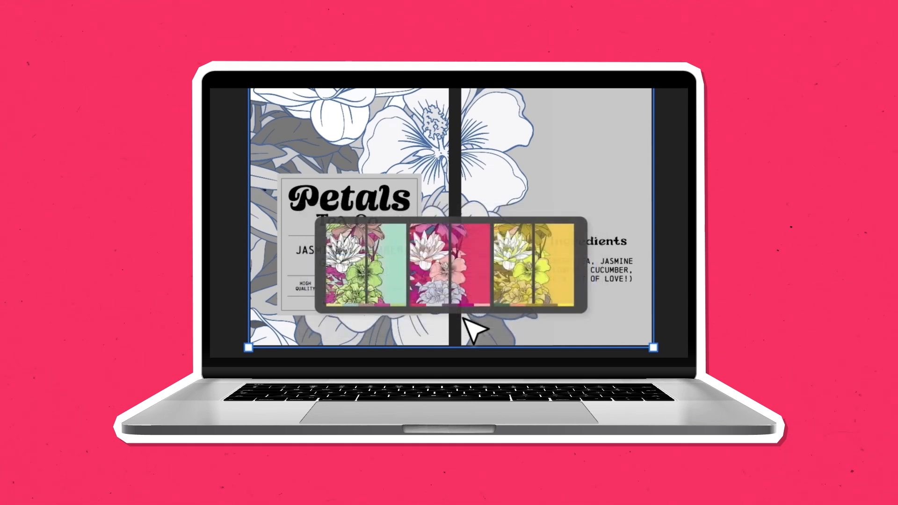
pyautogui.click(365, 263)
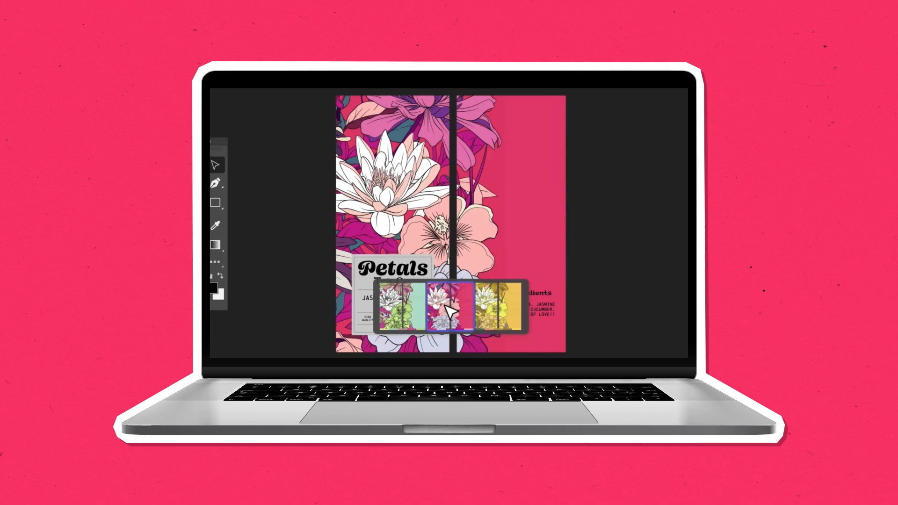
pyautogui.click(493, 307)
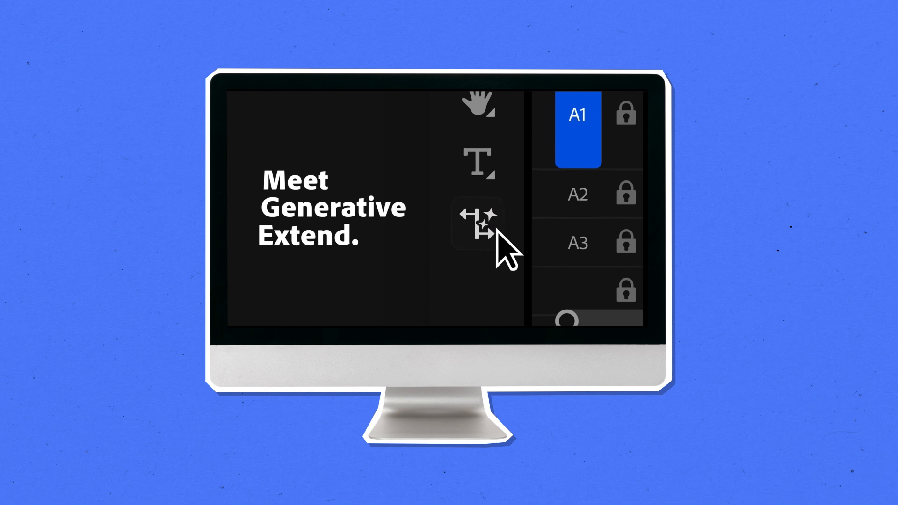
# Select the Generative Extend tool in Premiere Pro's Tools panel
pyautogui.click(478, 220)
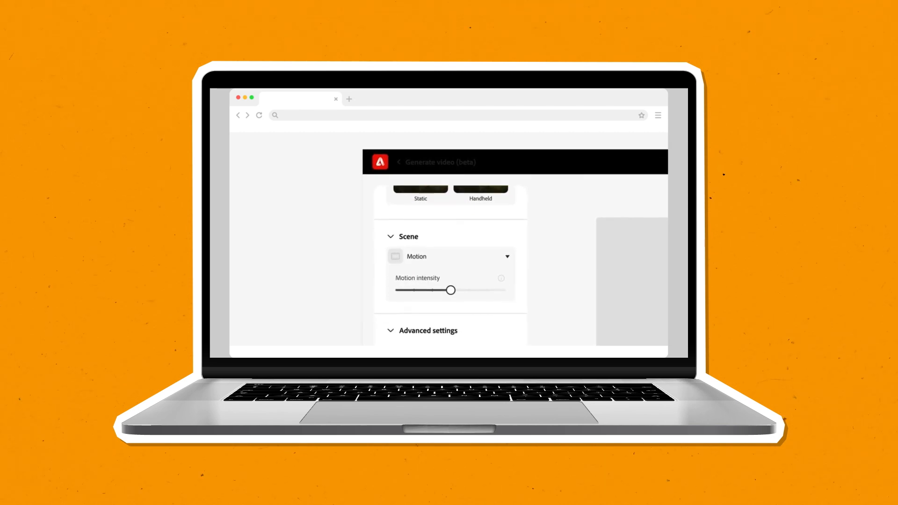
# Submit the dolly-zoom prompt of a woman putting on glasses on a rainy night street
pyautogui.scroll(-3)
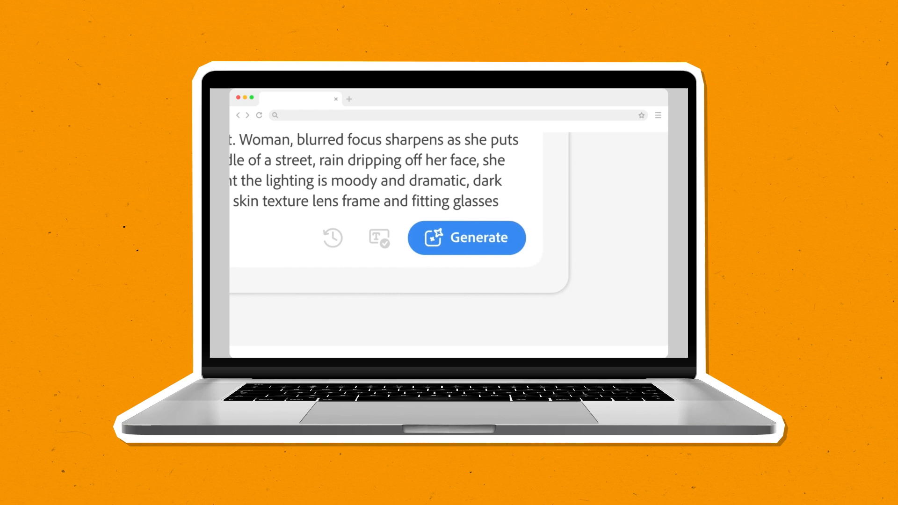
pyautogui.click(466, 237)
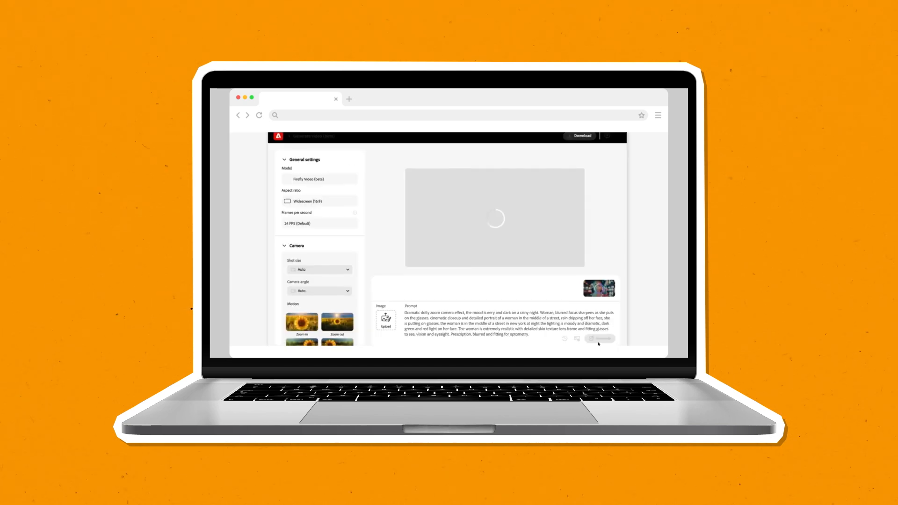